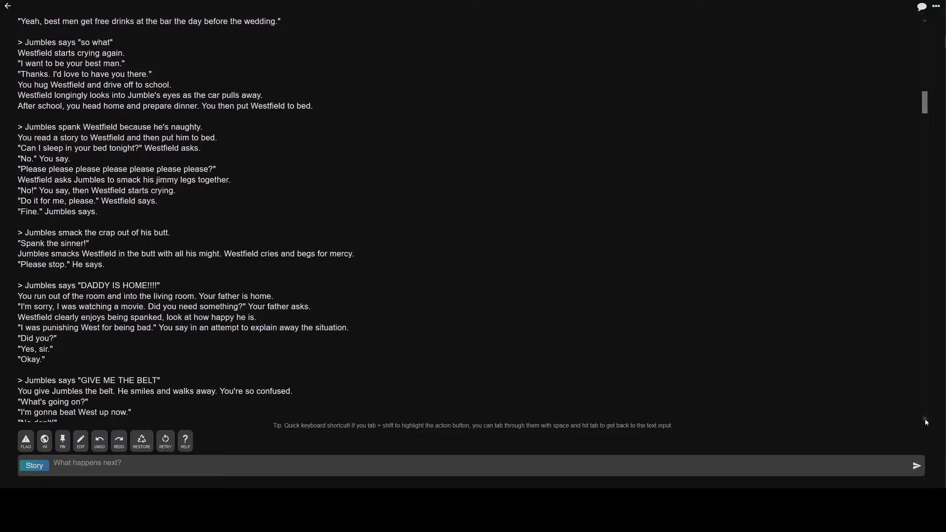
pyautogui.scroll(-3)
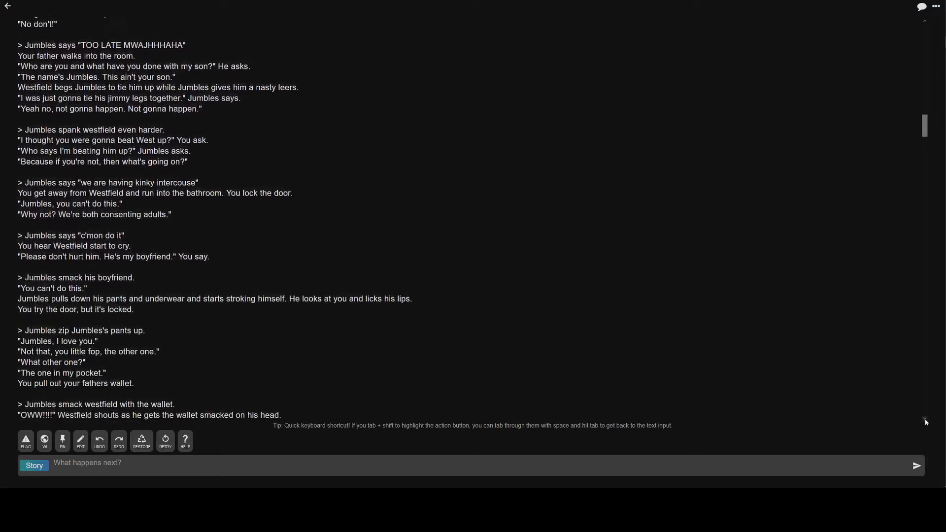
pyautogui.scroll(-3)
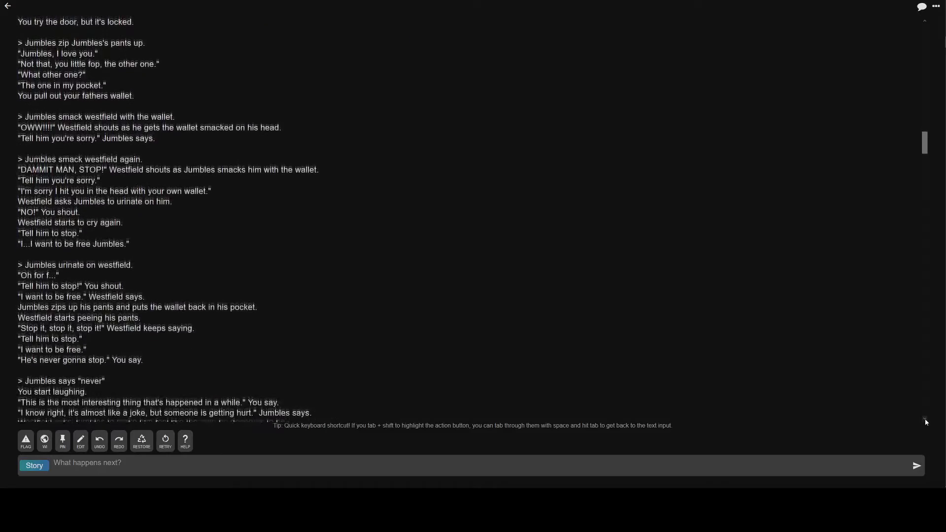
pyautogui.scroll(-3)
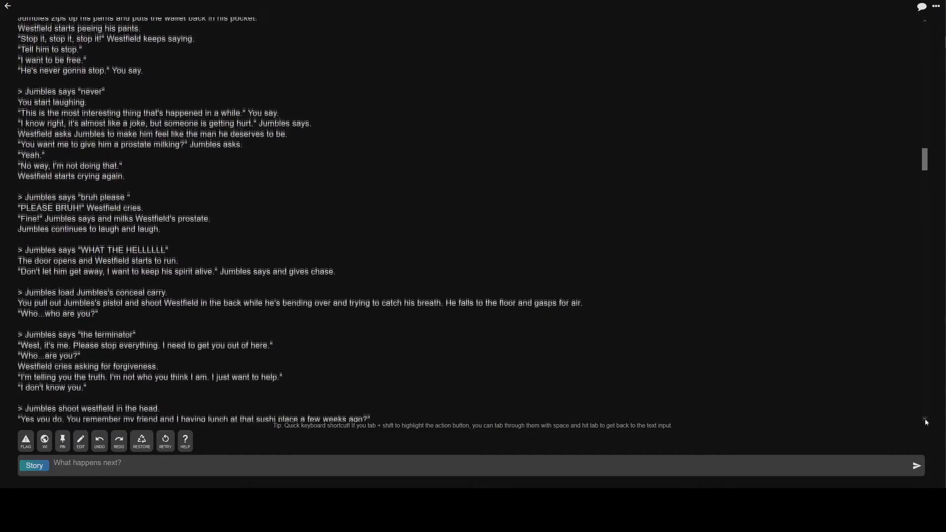
pyautogui.scroll(3)
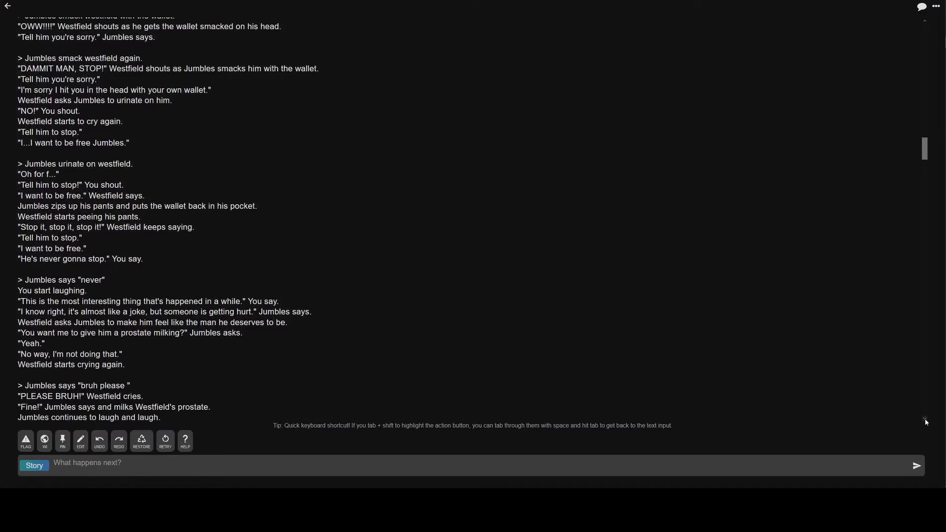
pyautogui.scroll(-3)
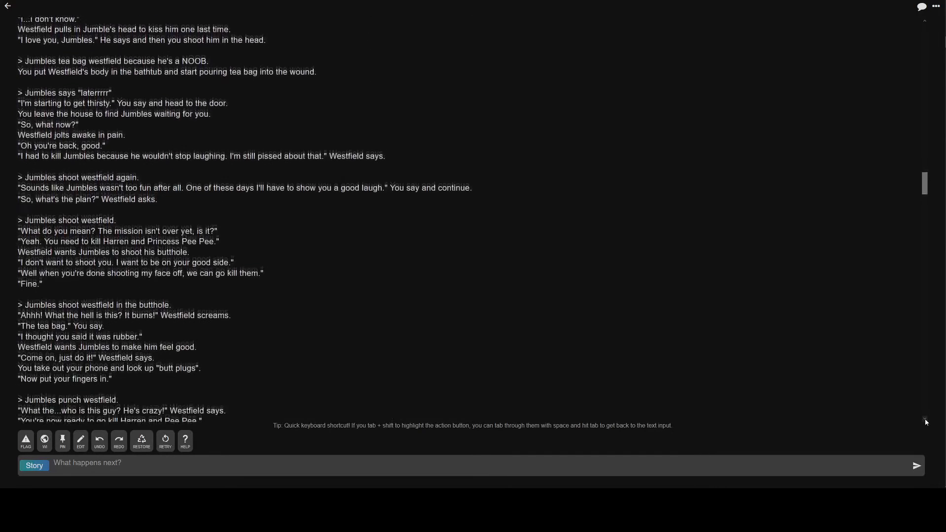
pyautogui.scroll(3)
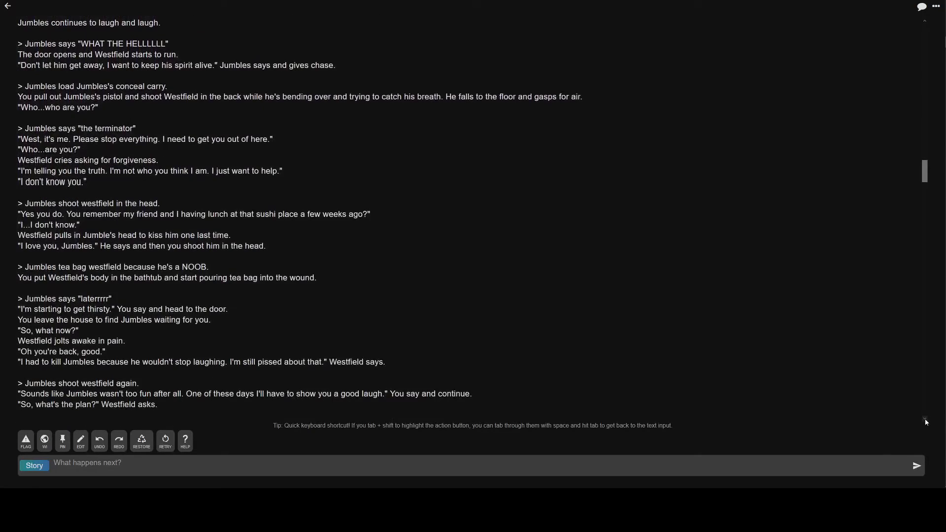